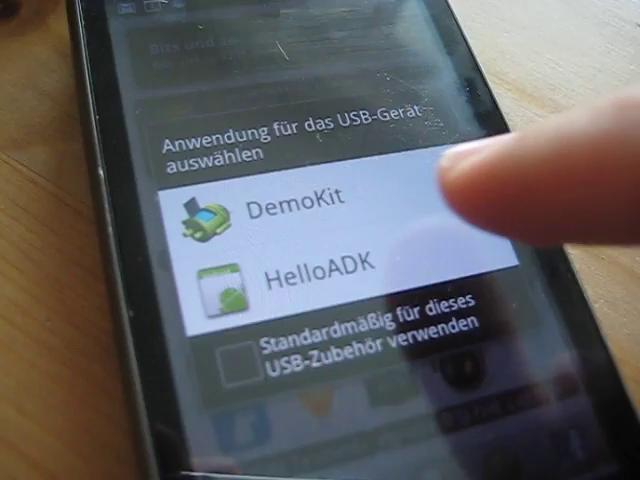
# Step: Choose HelloADK from the USB accessory chooser to launch its Hello World screen
pyautogui.click(300, 275)
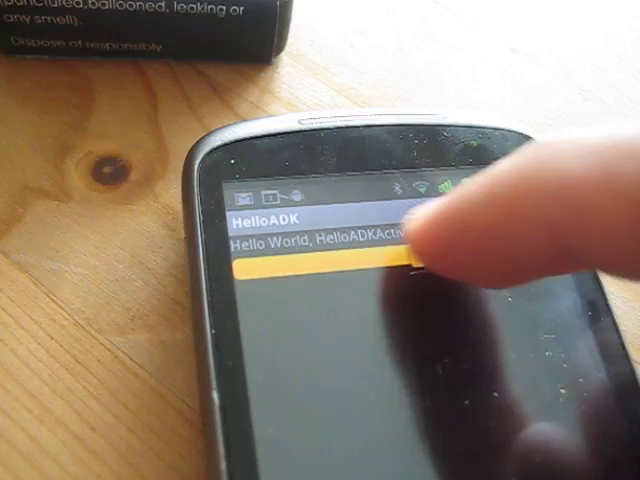